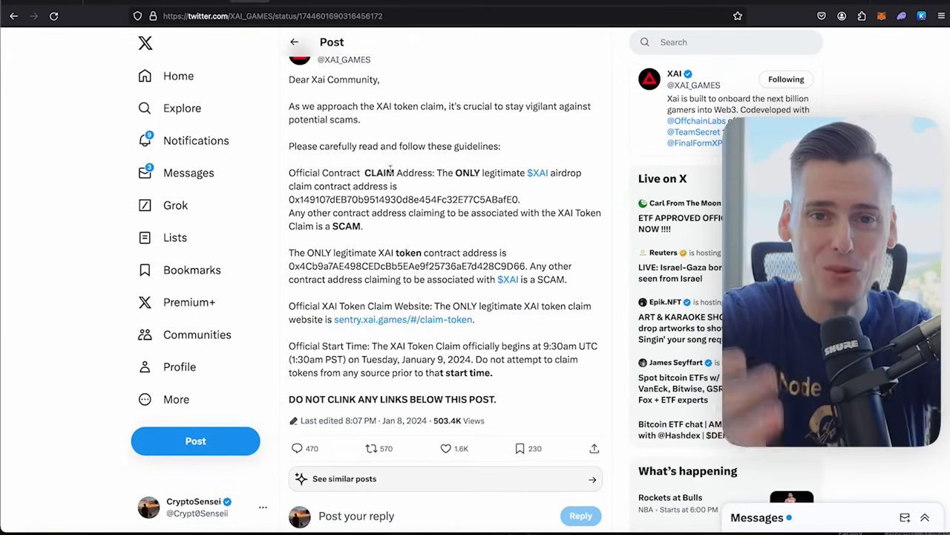
Step: Highlight the official claim contract address listed in XAI's pinned scam-warning post
scroll(up, 3)
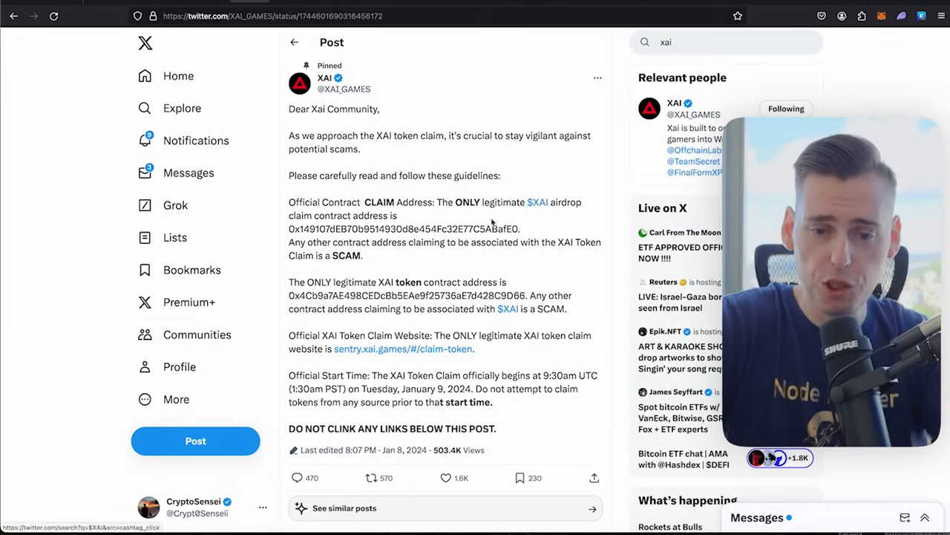
double_click(404, 229)
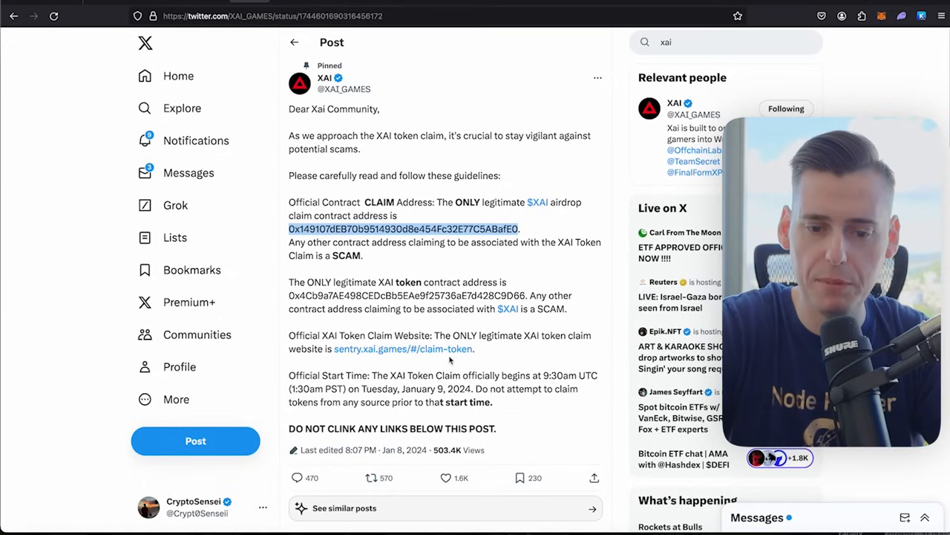
mouse_move(404, 347)
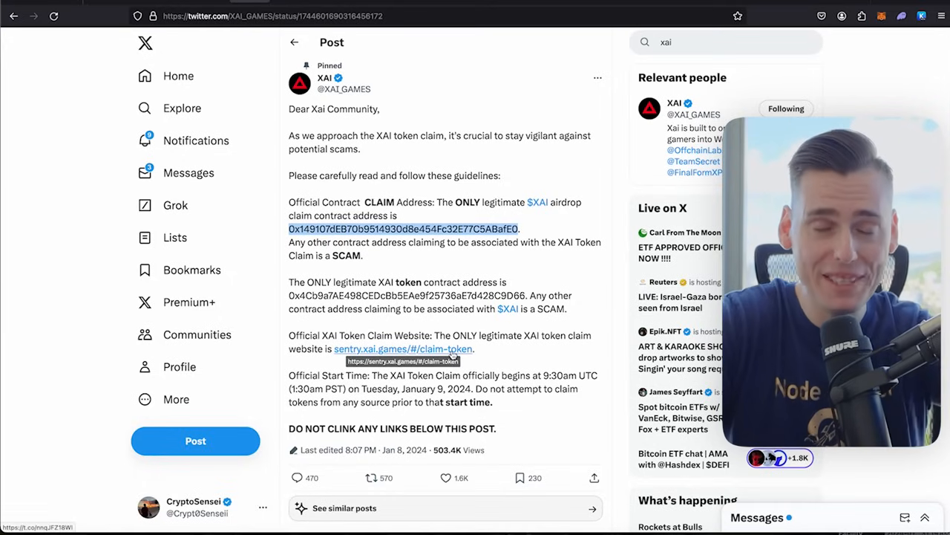
mouse_move(410, 285)
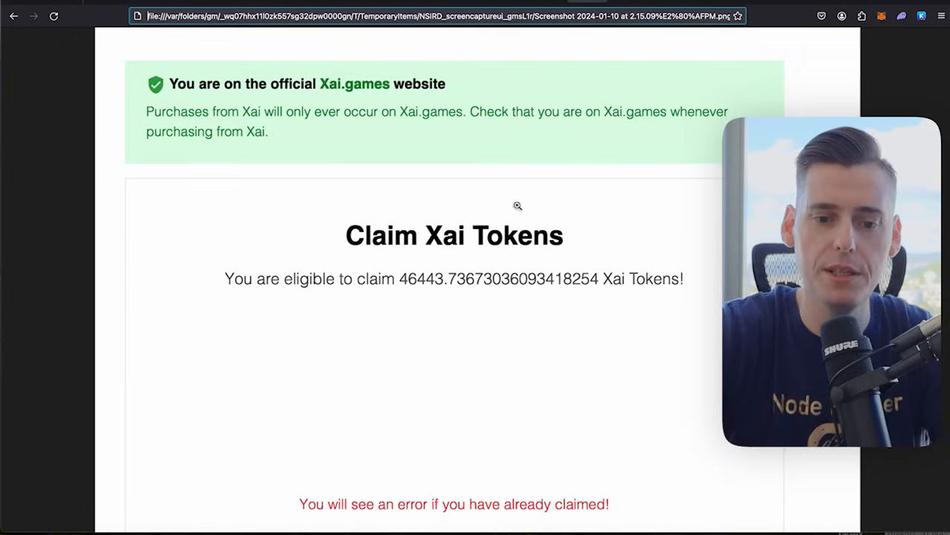
mouse_move(481, 282)
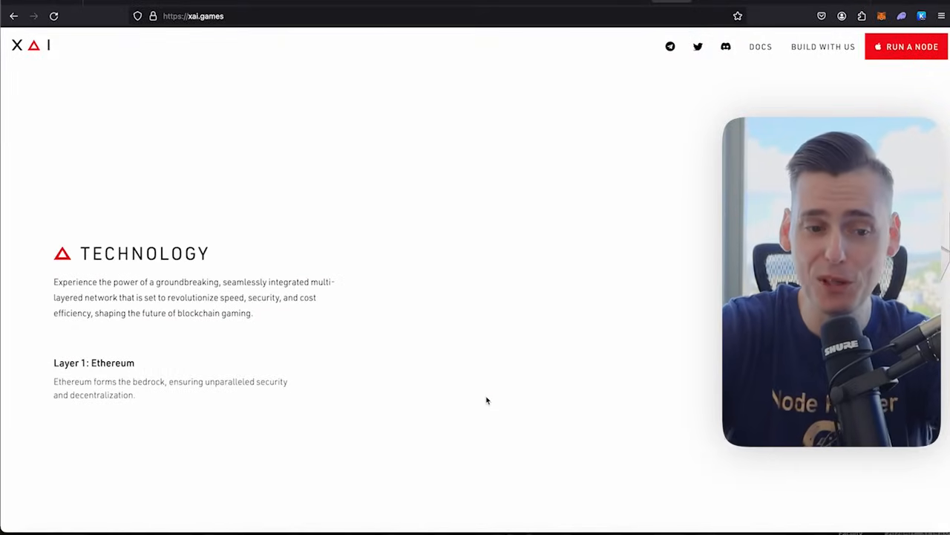
mouse_move(311, 298)
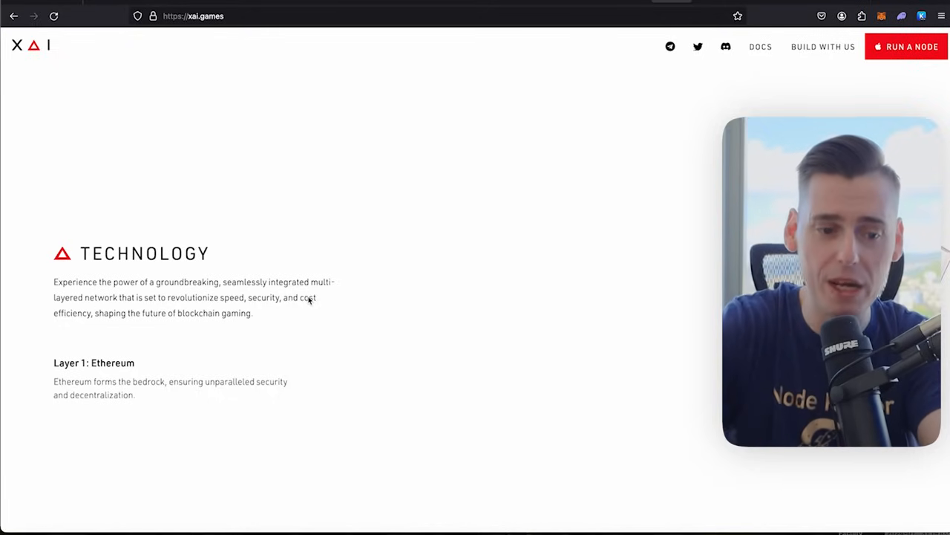
mouse_move(256, 308)
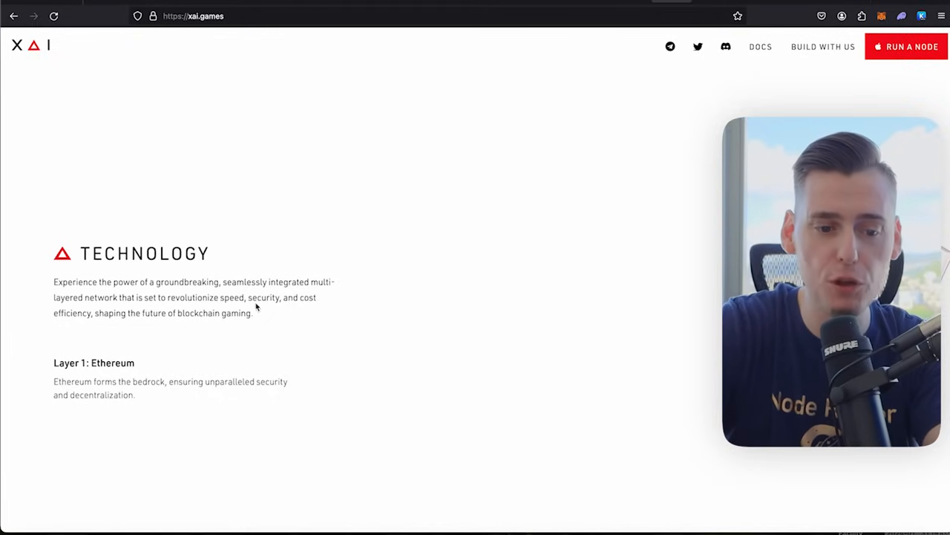
mouse_move(127, 332)
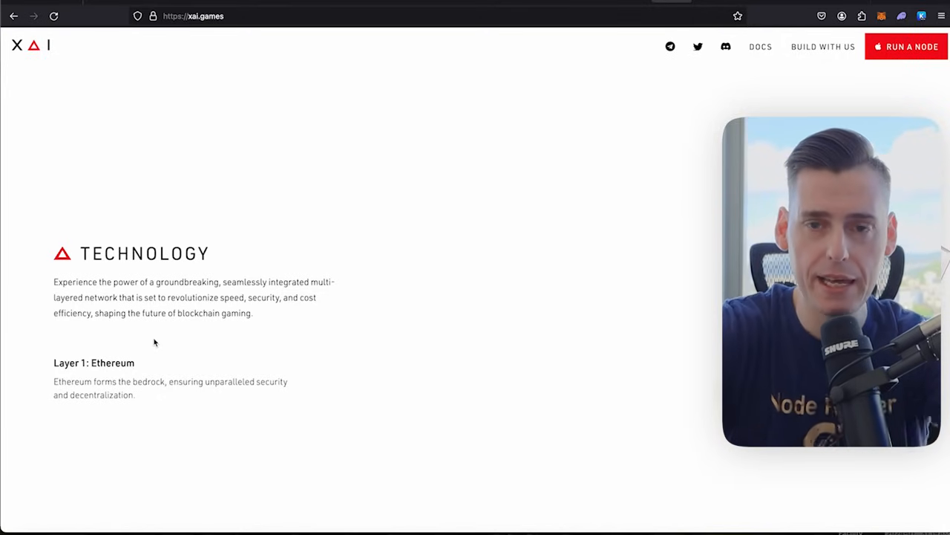
mouse_move(622, 3)
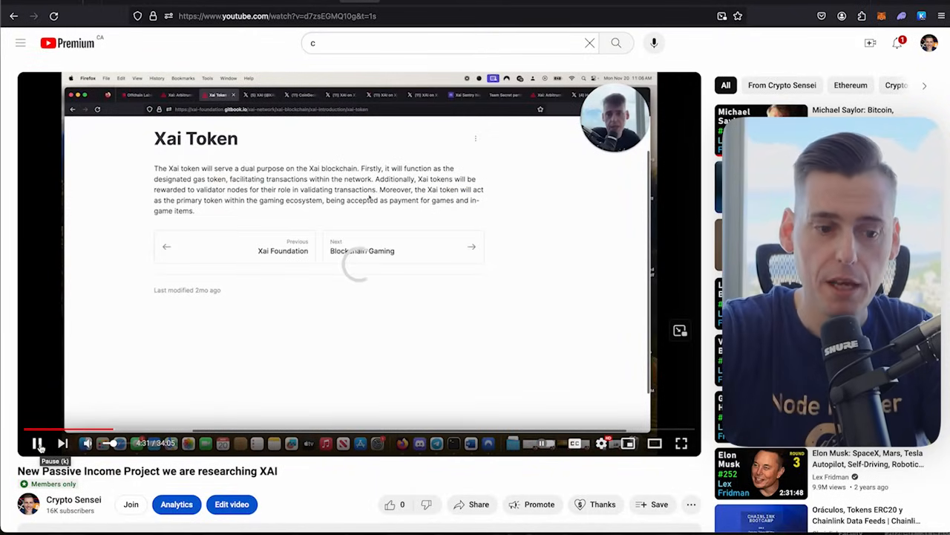
Step: Toggle playback on the 'New Passive Income Project' XAI research video
click(39, 443)
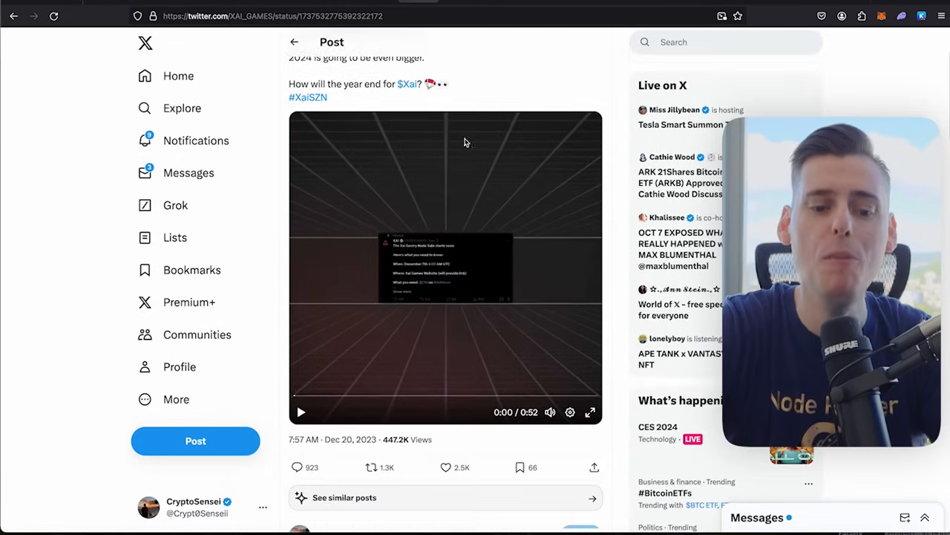
mouse_move(300, 411)
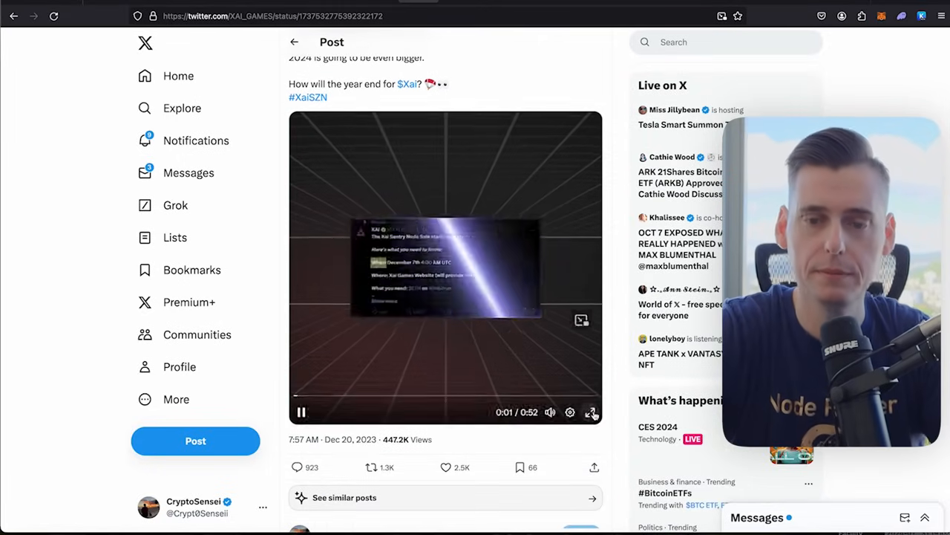
Step: Play the embedded video in XAI's Dec 20, 2023 post about how the year ends for $Xai
click(592, 413)
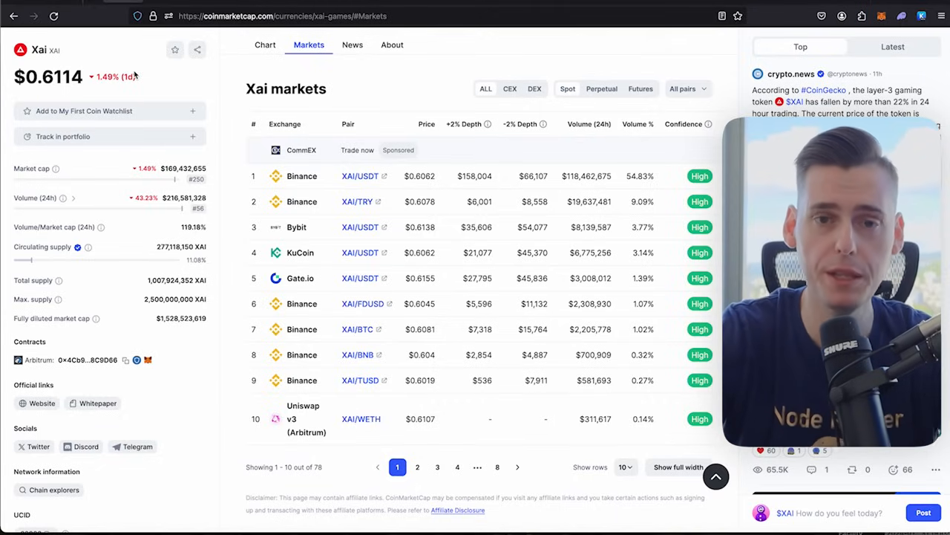
click(282, 15)
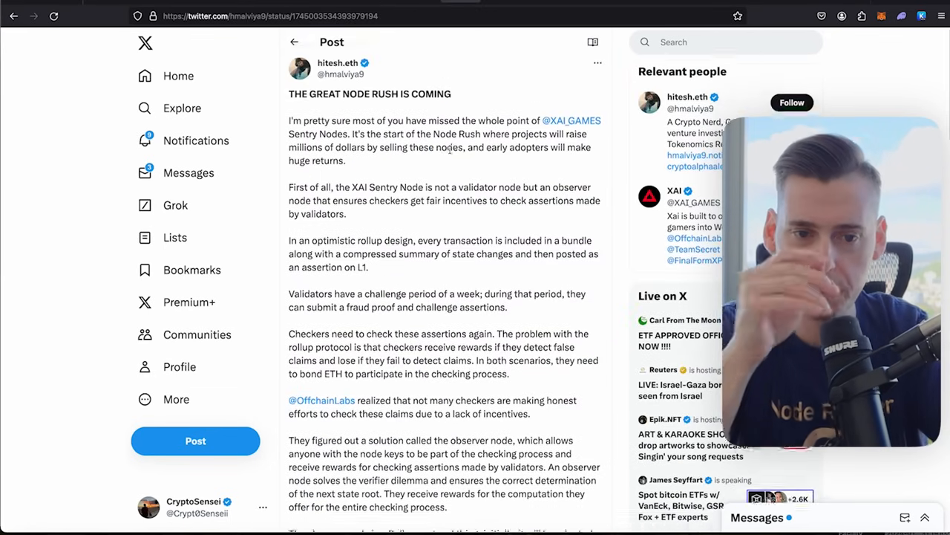
scroll(up, 3)
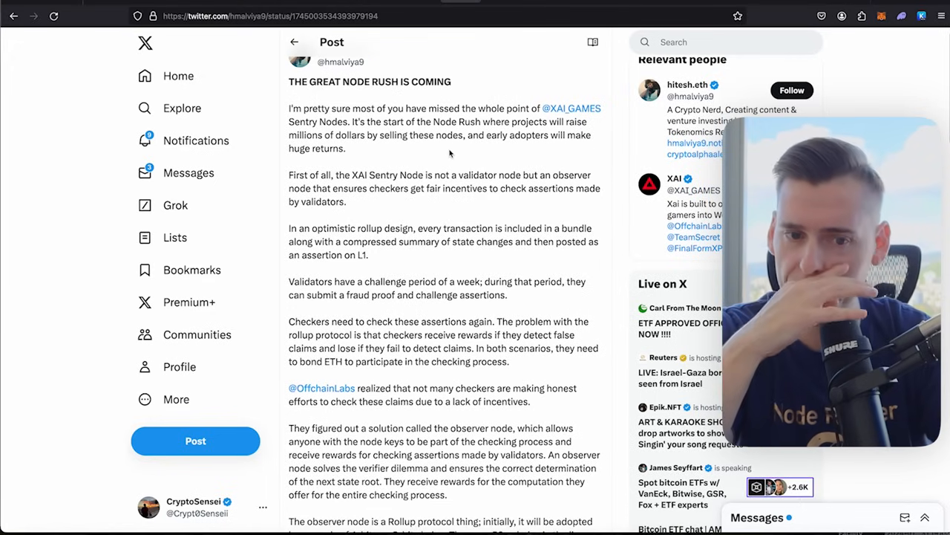
scroll(down, 3)
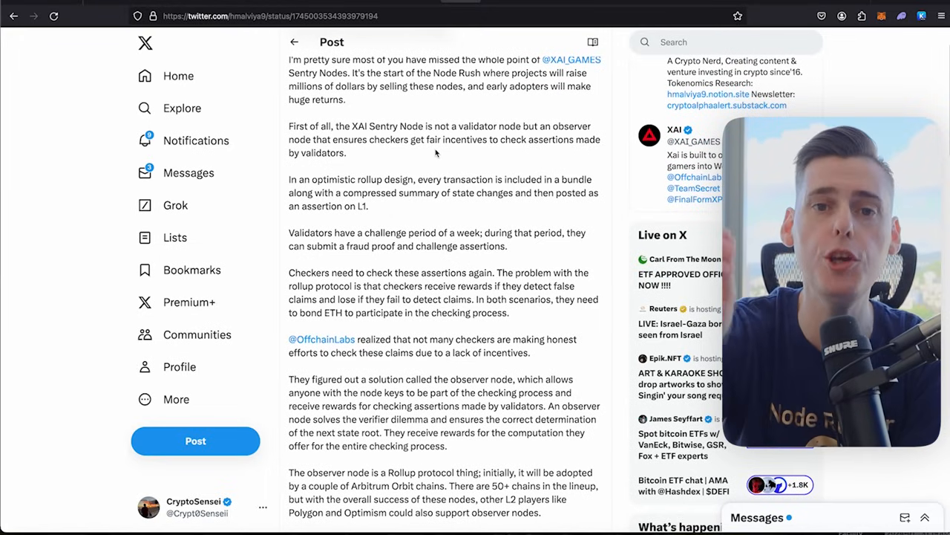
scroll(down, 3)
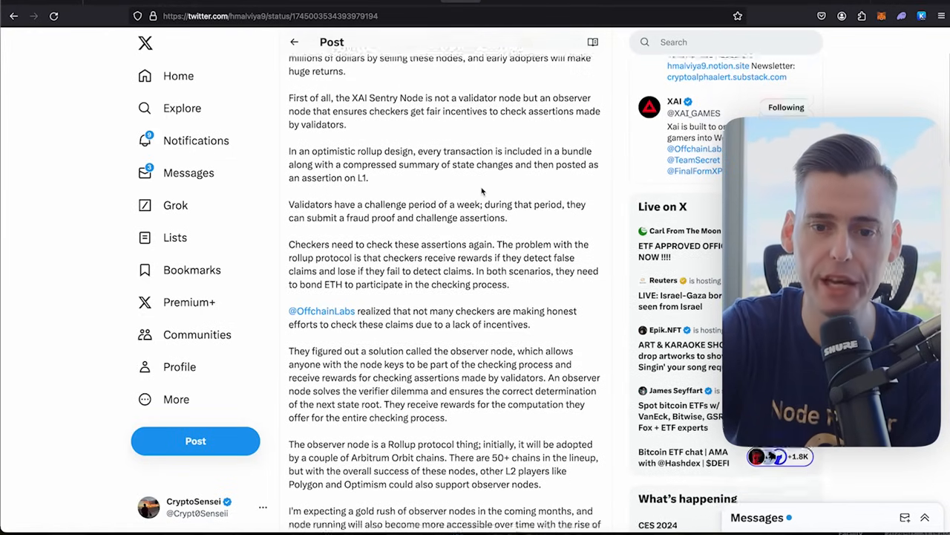
scroll(down, 3)
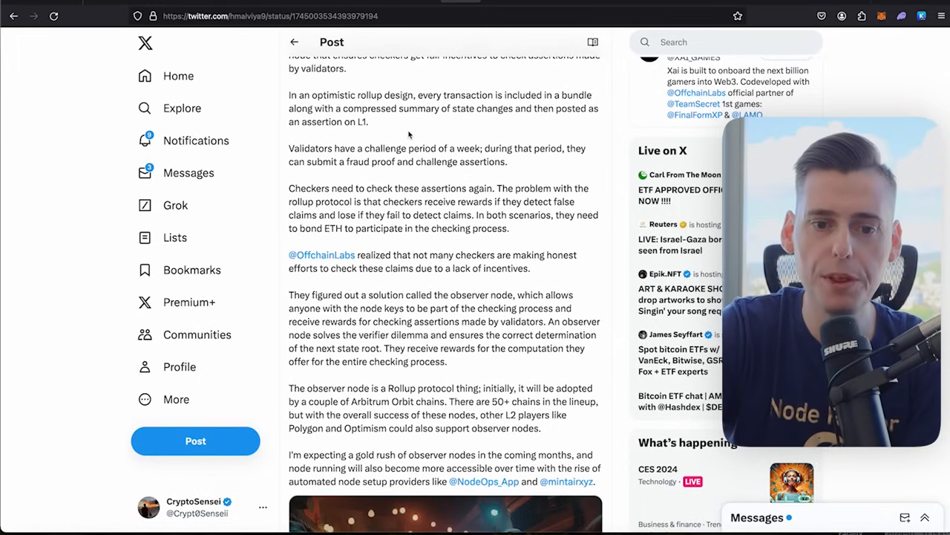
mouse_move(591, 126)
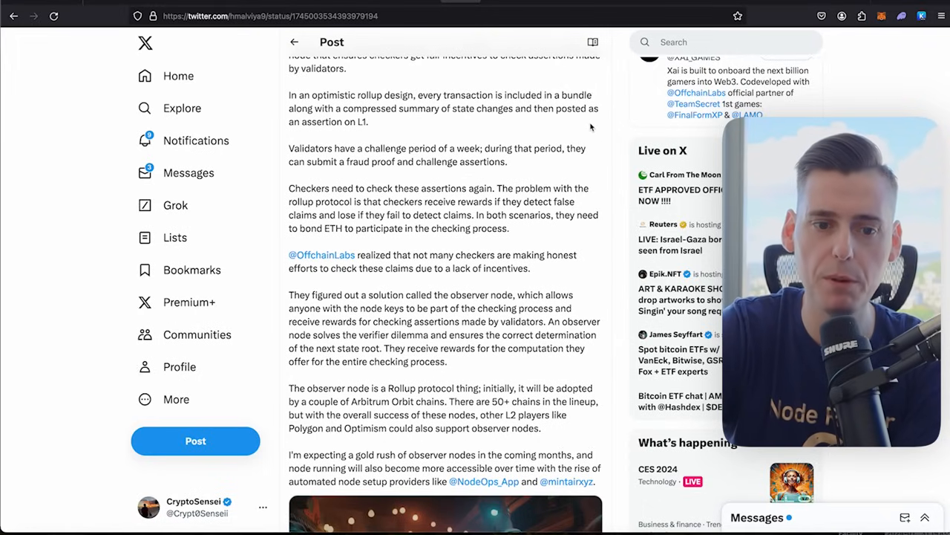
scroll(down, 3)
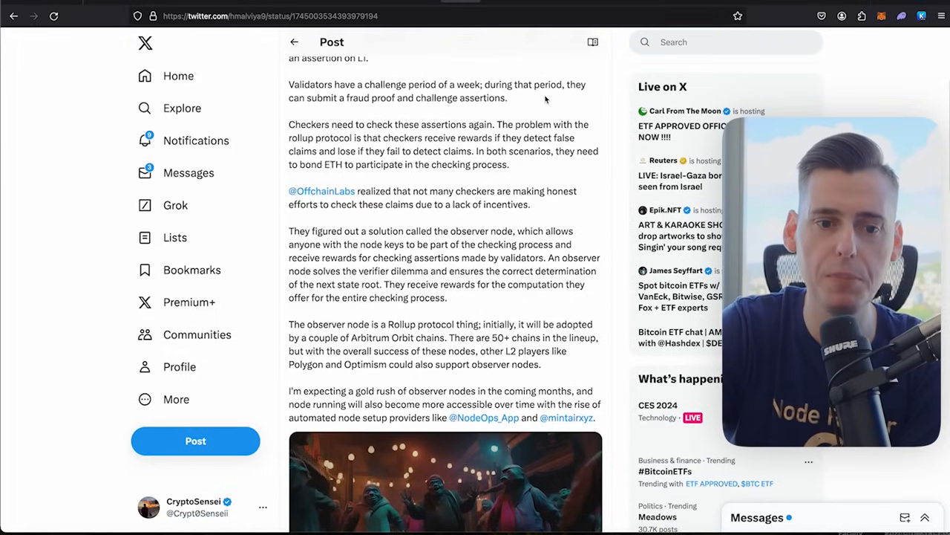
mouse_move(412, 116)
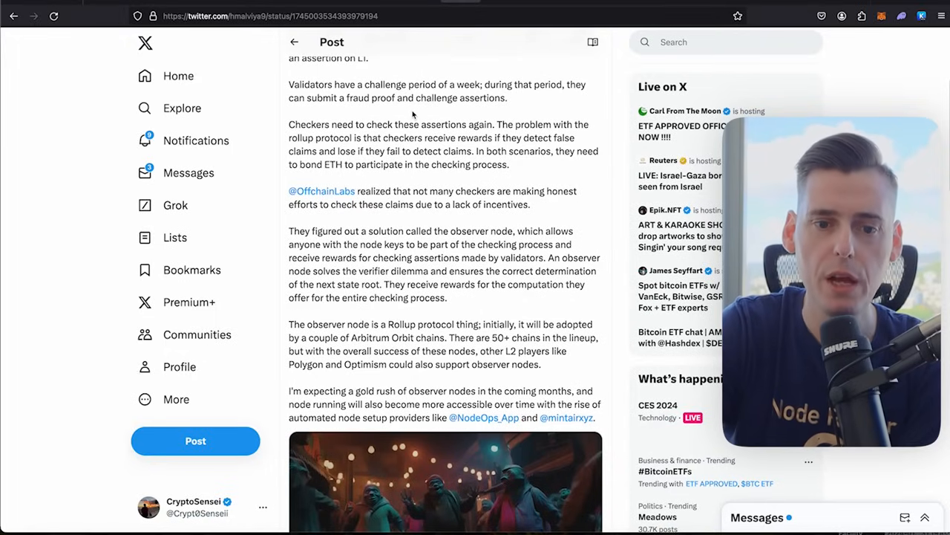
scroll(down, 3)
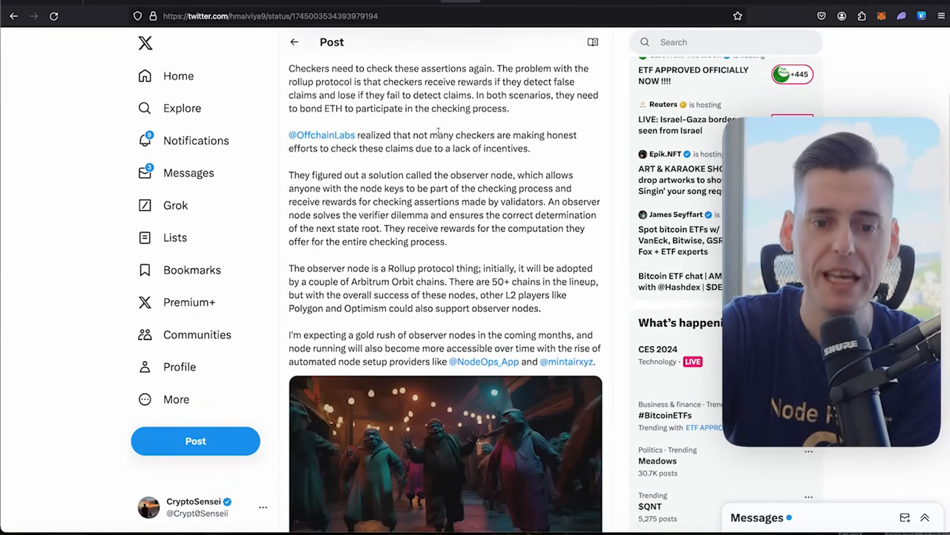
scroll(down, 3)
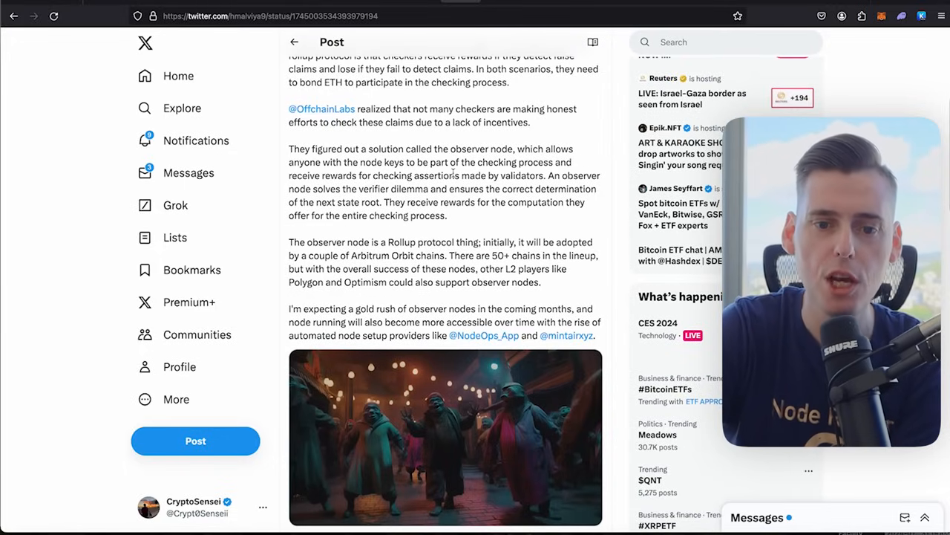
scroll(down, 3)
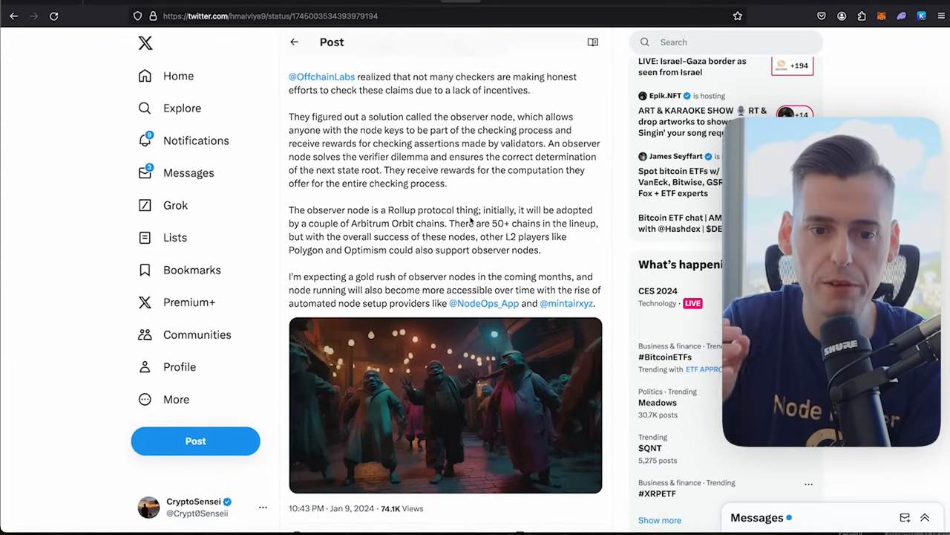
scroll(down, 3)
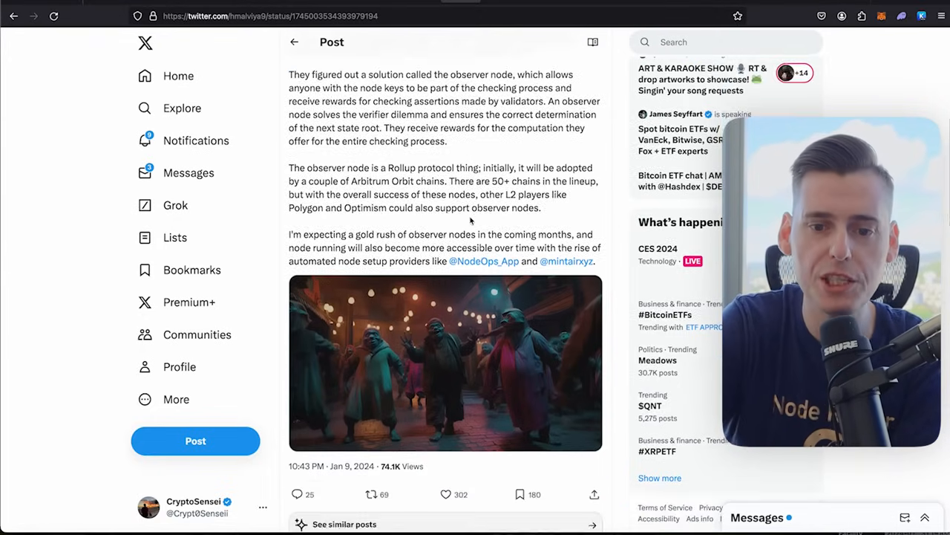
scroll(down, 3)
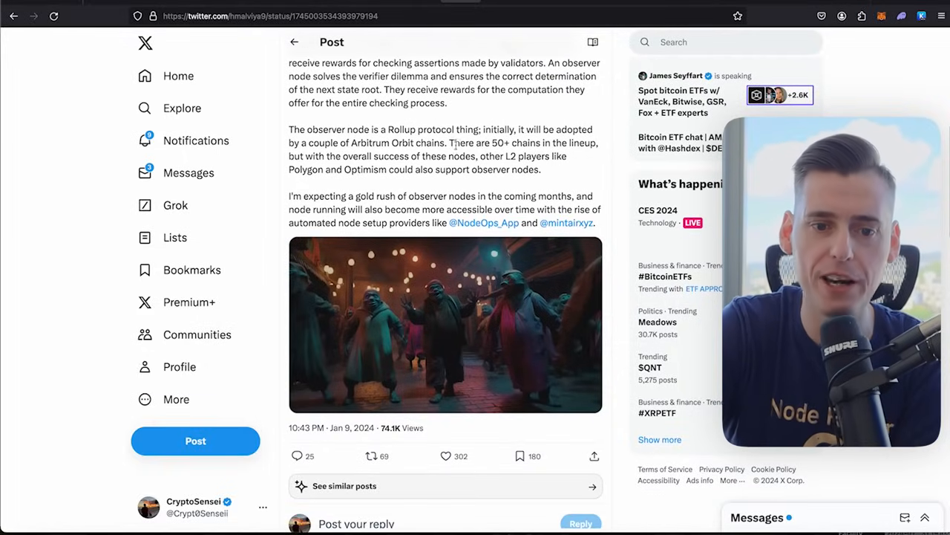
scroll(down, 3)
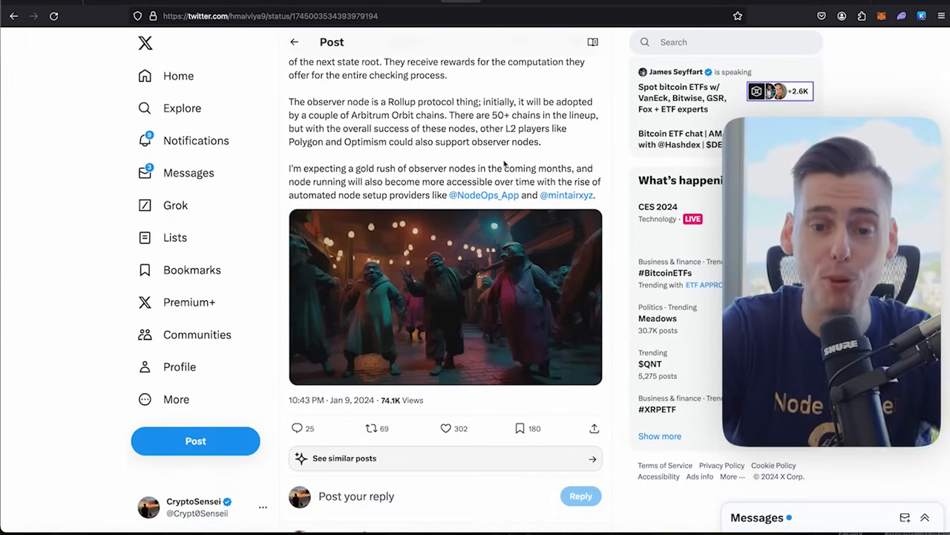
scroll(down, 3)
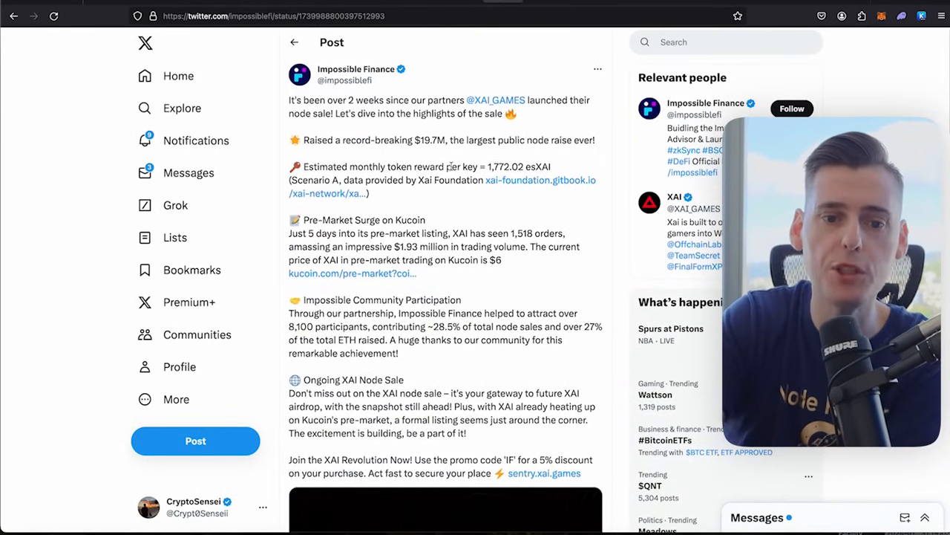
mouse_move(385, 87)
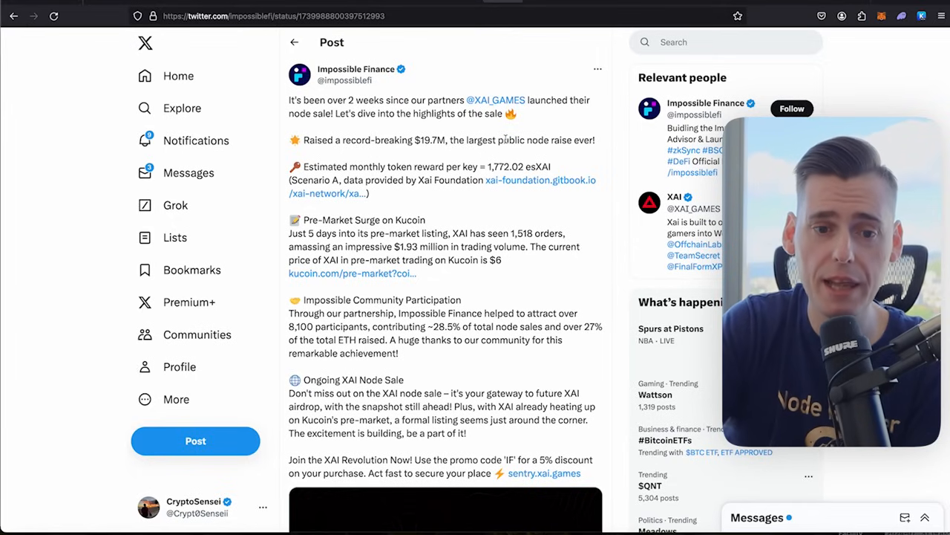
Step: Read through the Impossible Finance node sale post and follow its sentry.xai.games link
scroll(down, 3)
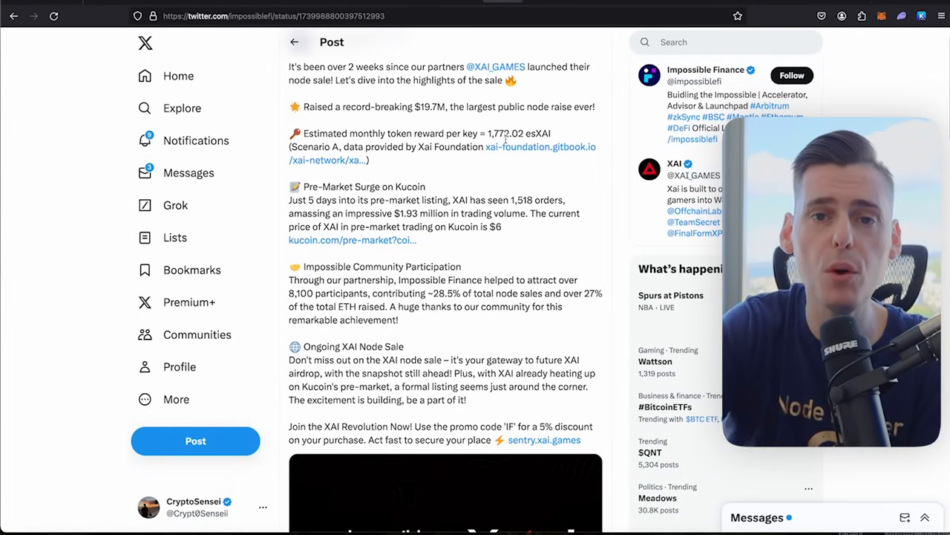
scroll(down, 3)
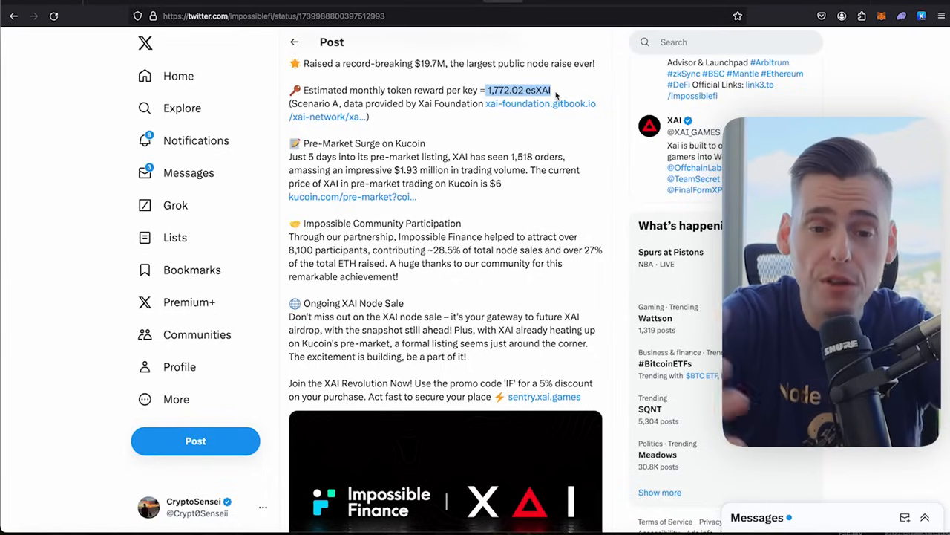
scroll(down, 3)
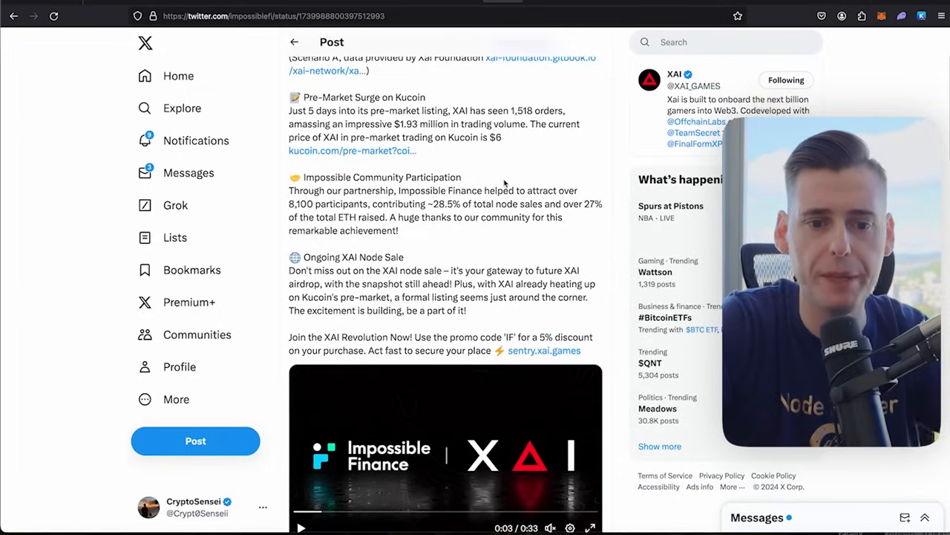
scroll(down, 3)
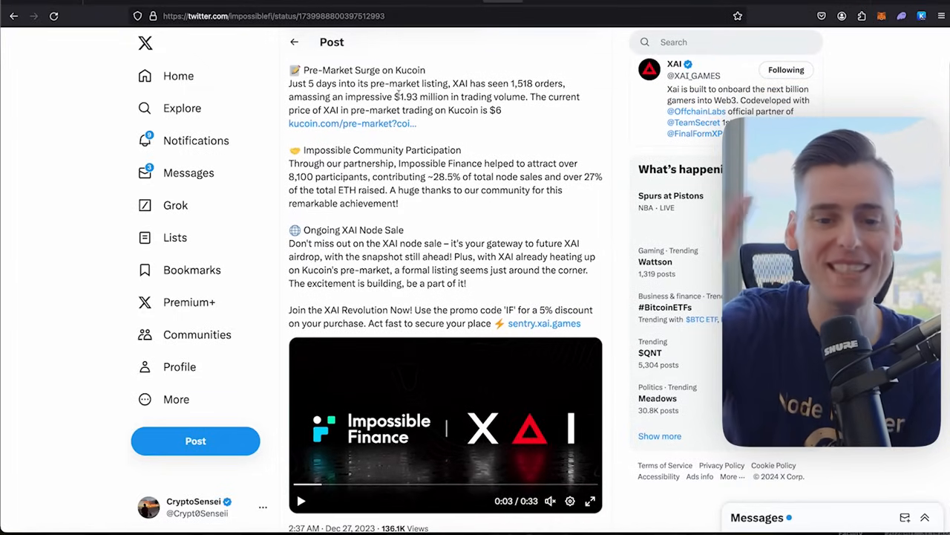
scroll(down, 3)
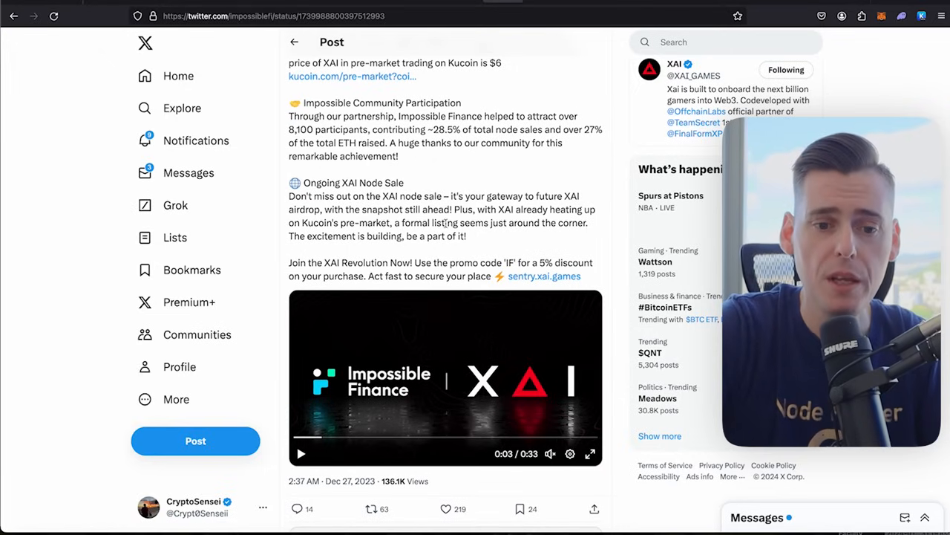
scroll(down, 3)
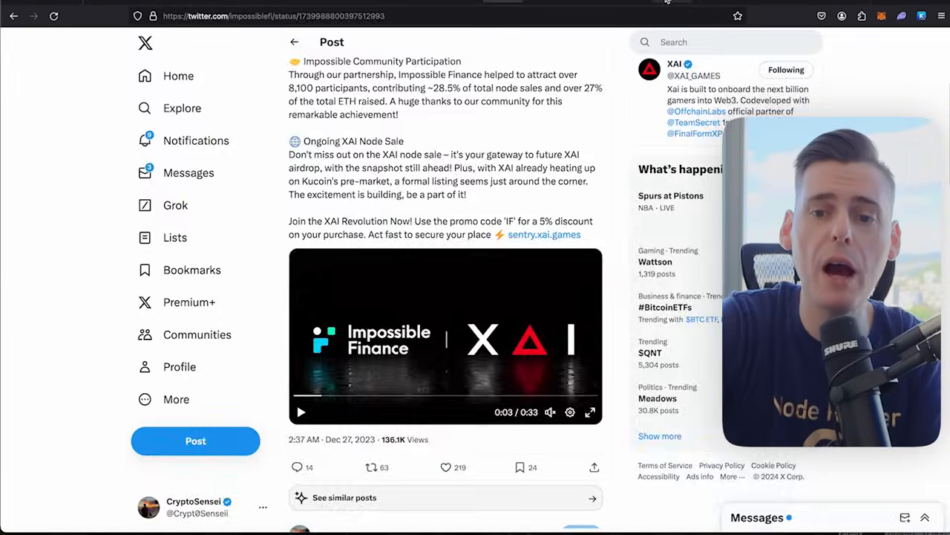
click(544, 234)
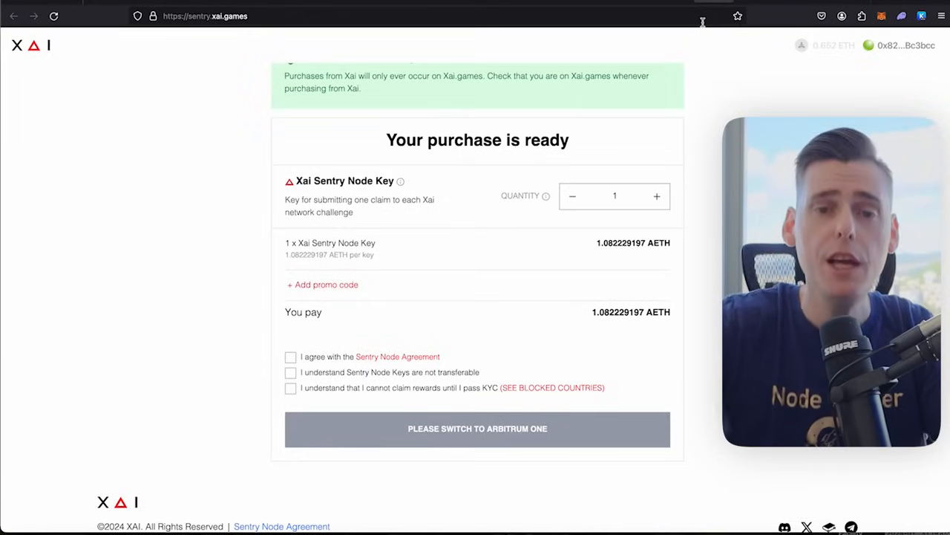
mouse_move(716, 66)
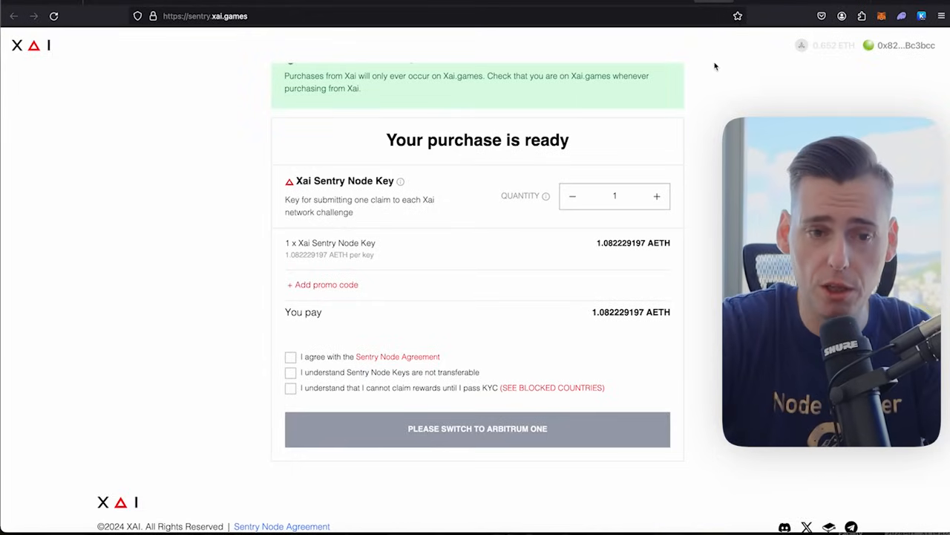
Step: Reload the Sentry Node Key purchase page repeatedly until its AETH total recalculates
click(53, 15)
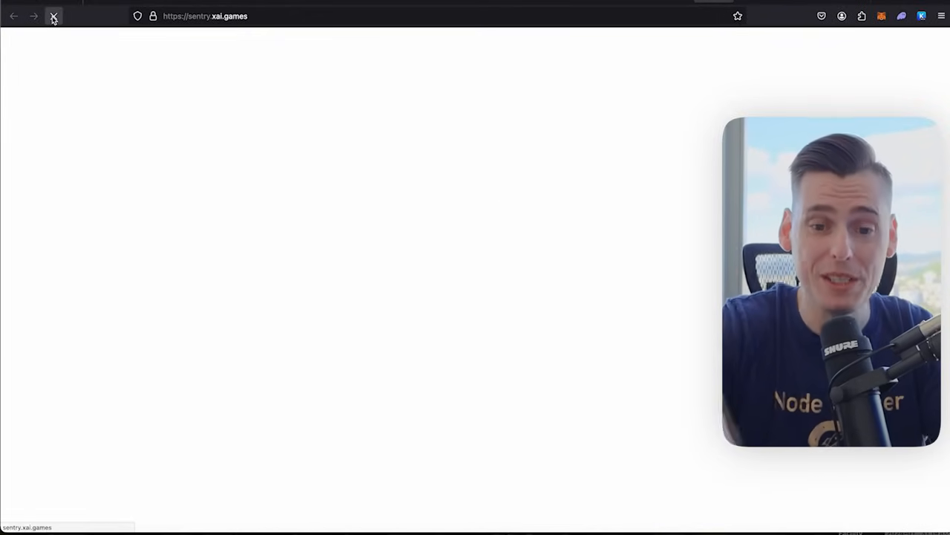
click(53, 16)
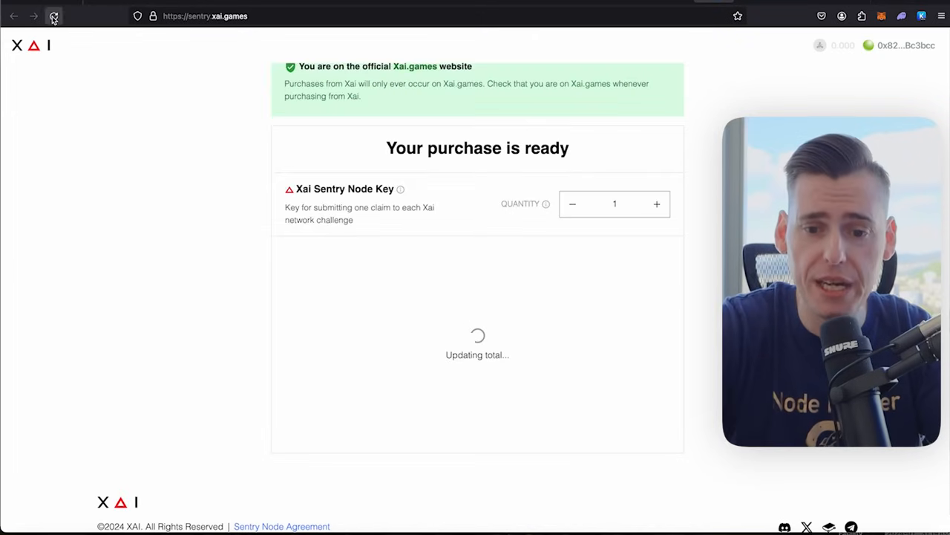
click(54, 14)
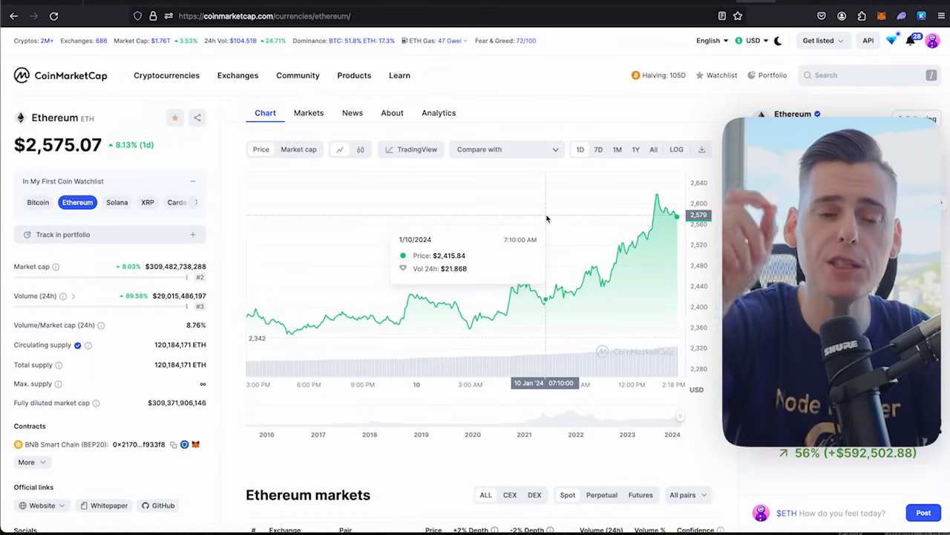
mouse_move(355, 146)
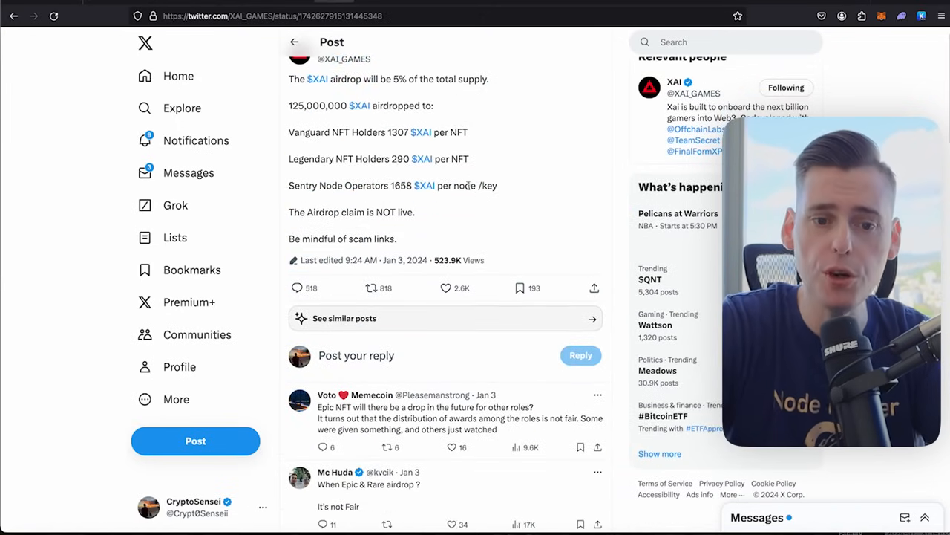
Step: Highlight the Vanguard NFT Holders line (1307 $XAI per NFT) in Xai's airdrop post
triple_click(377, 132)
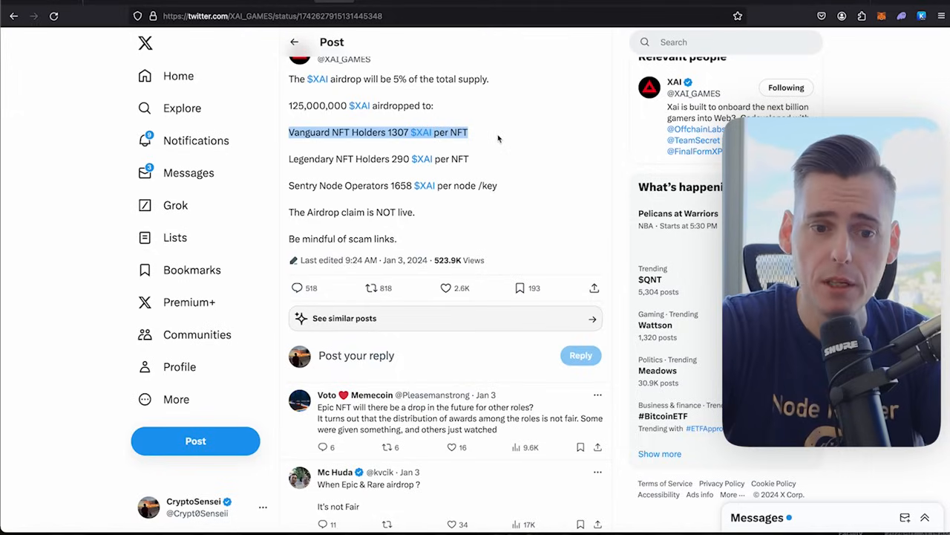
mouse_move(282, 192)
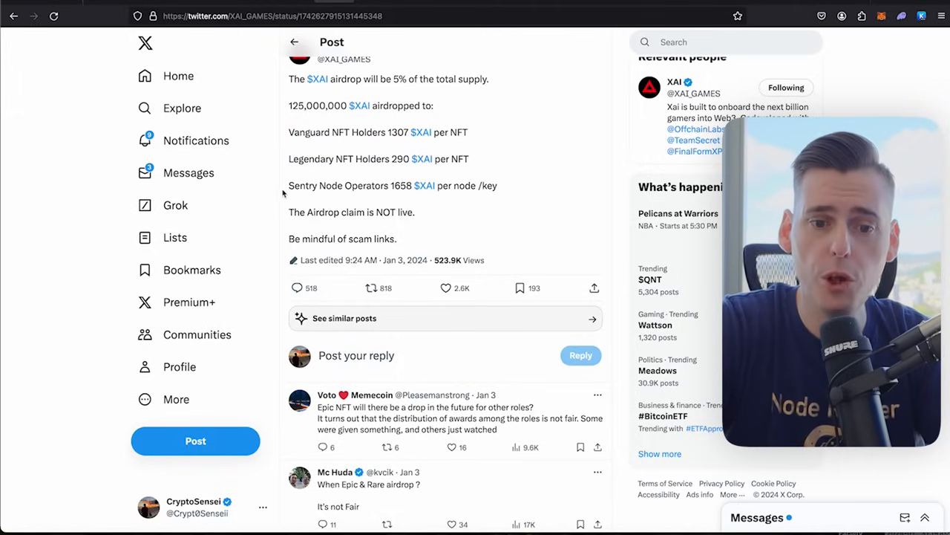